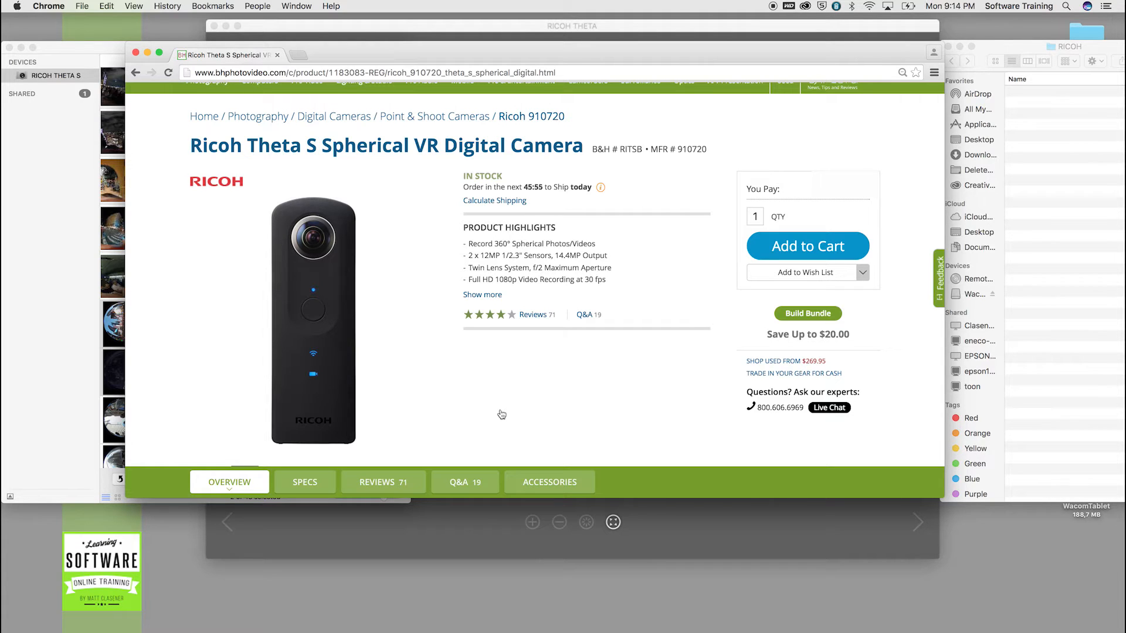
{"action": "mouse_move", "coordinate": [74, 402]}
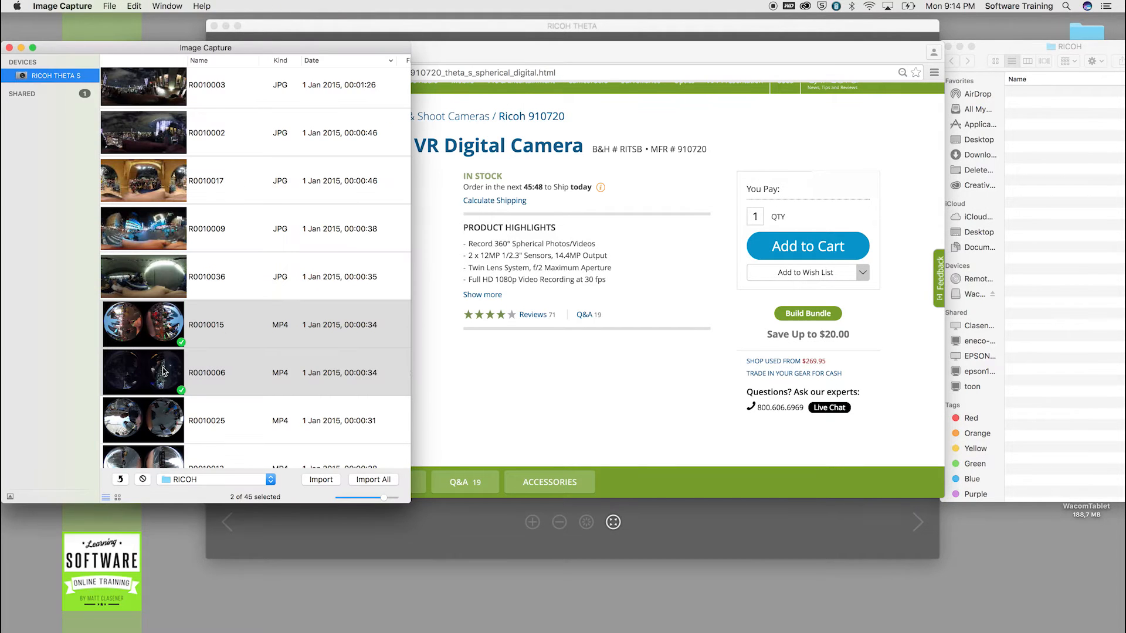
{"action": "mouse_move", "coordinate": [215, 349]}
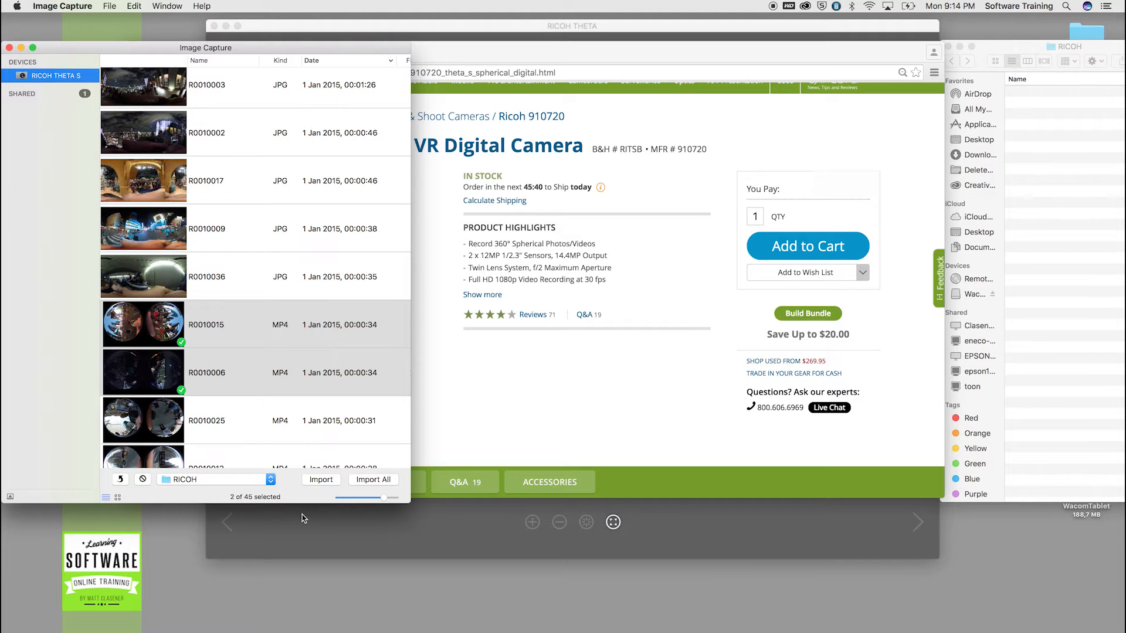
- Import the selected R0010006 and R0010015 MP4 clips into the RICOH folder
{"action": "left_click", "coordinate": [320, 479]}
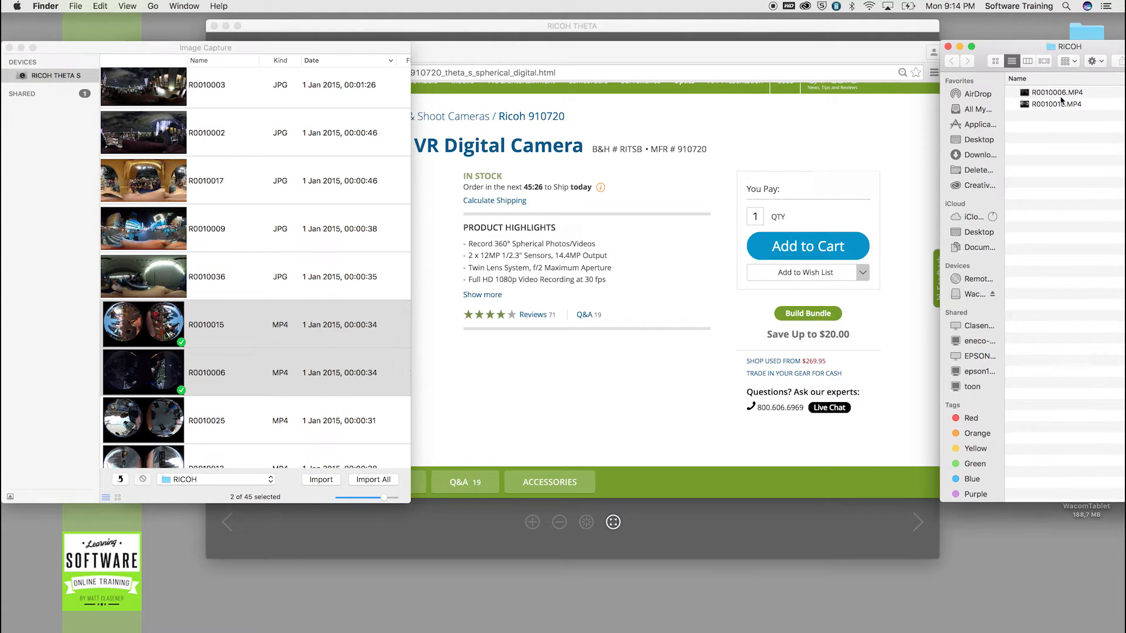
{"action": "left_click", "coordinate": [1056, 92]}
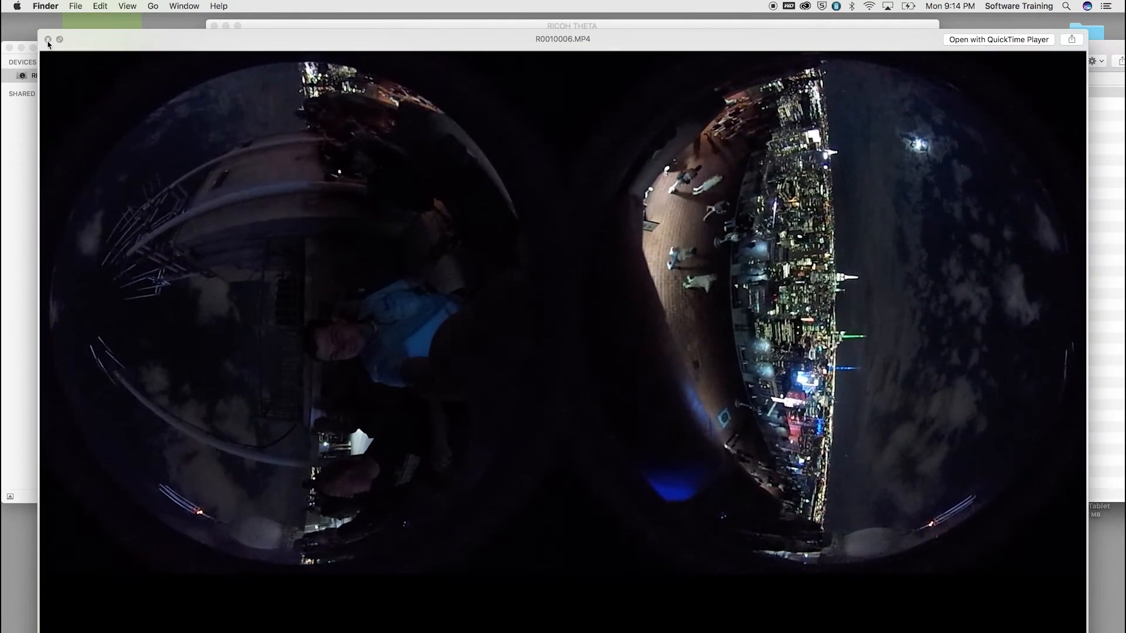
{"action": "left_click", "coordinate": [48, 39]}
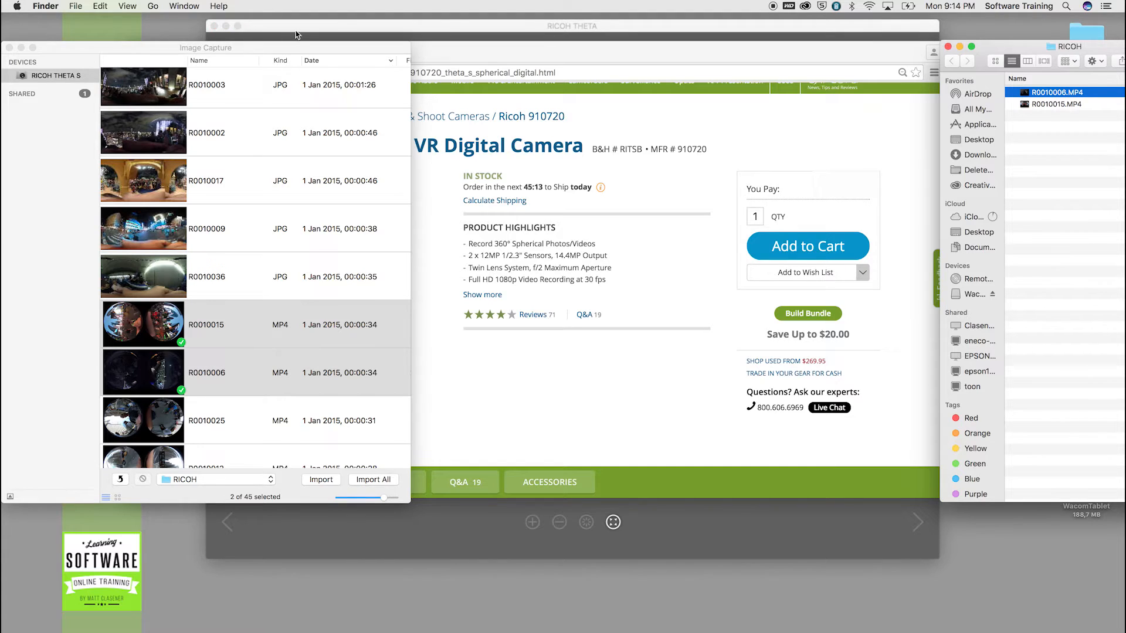
{"action": "left_click", "coordinate": [572, 25]}
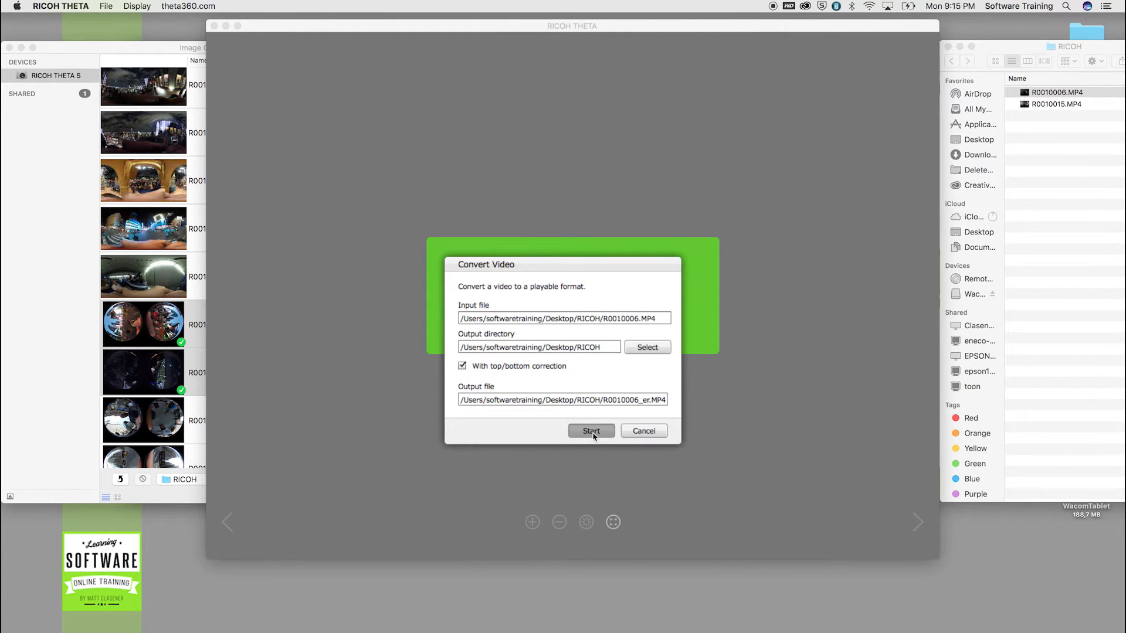
- Convert the clip to a stitched _er.MP4 with top/bottom correction, then close the player
{"action": "left_click", "coordinate": [591, 431]}
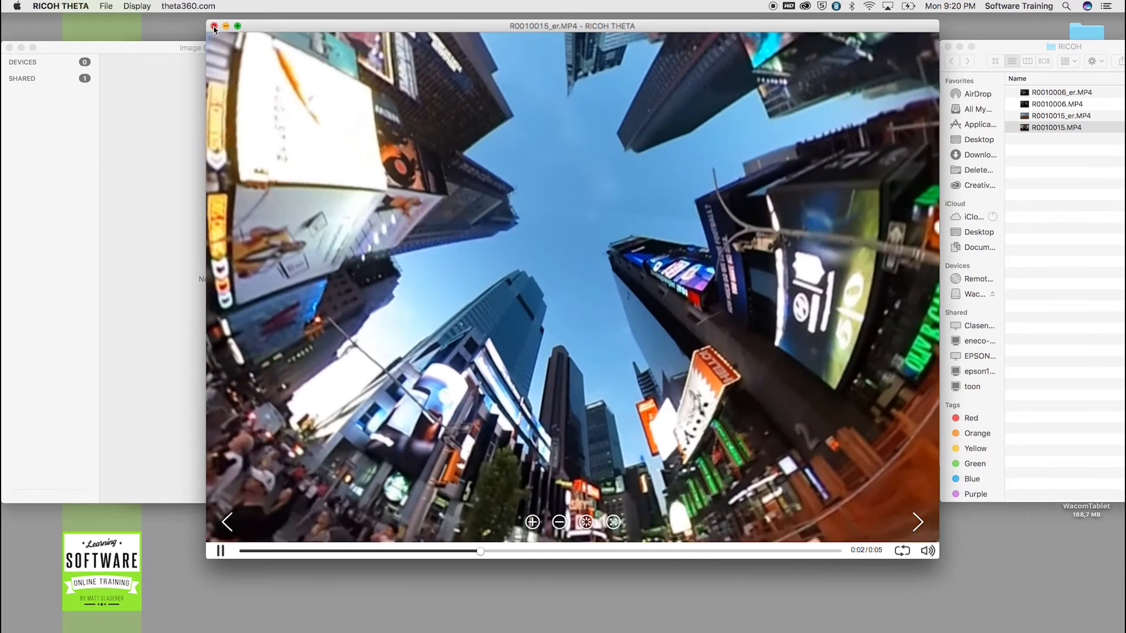
{"action": "left_click", "coordinate": [214, 26]}
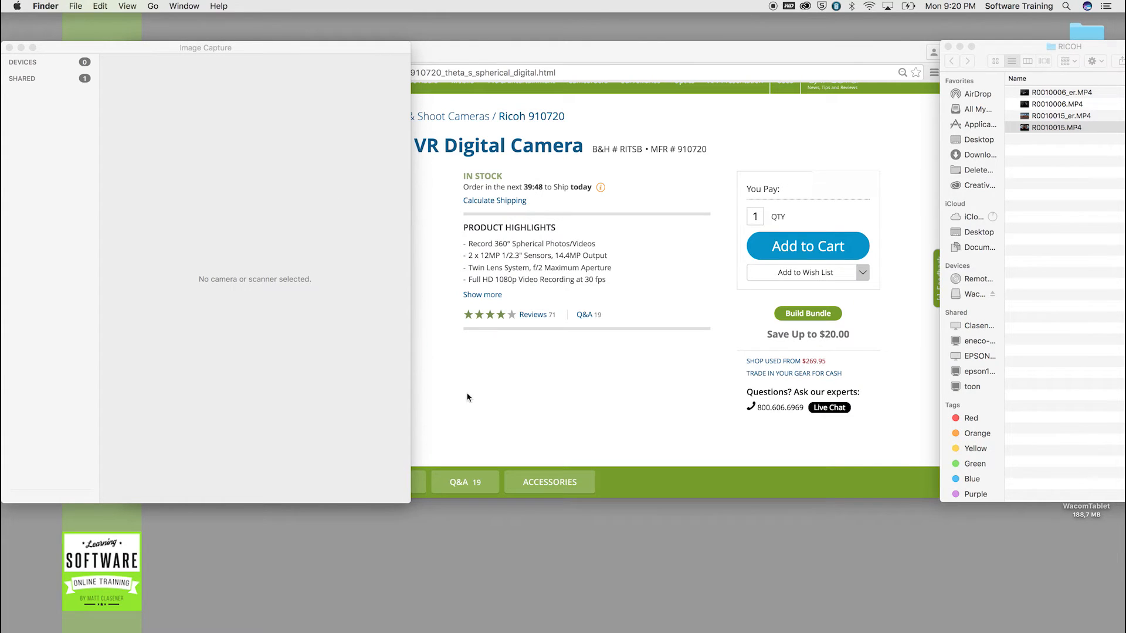
{"action": "left_click", "coordinate": [1051, 127]}
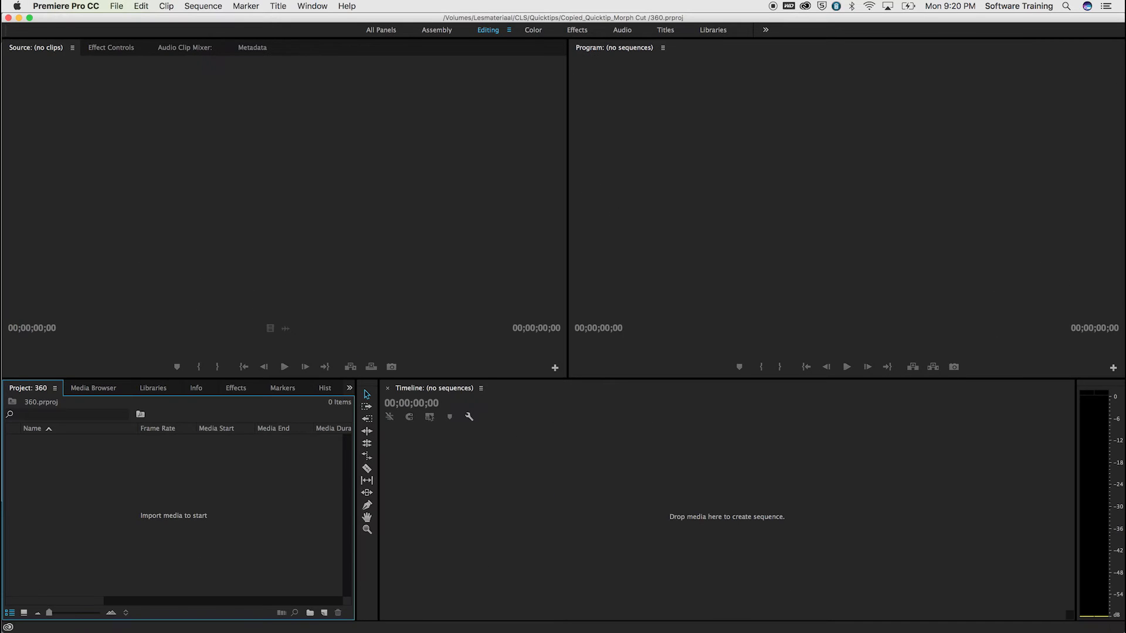
{"action": "mouse_move", "coordinate": [196, 519]}
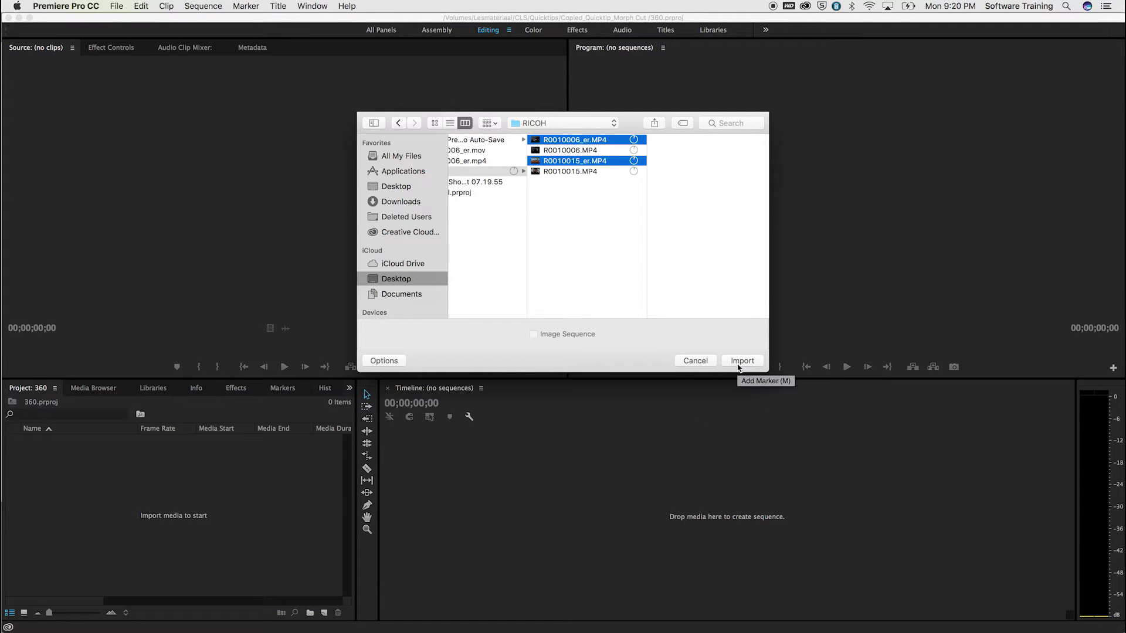
- Import R0010006_er.MP4 and R0010015_er.MP4 from the RICOH folder
{"action": "left_click", "coordinate": [742, 361]}
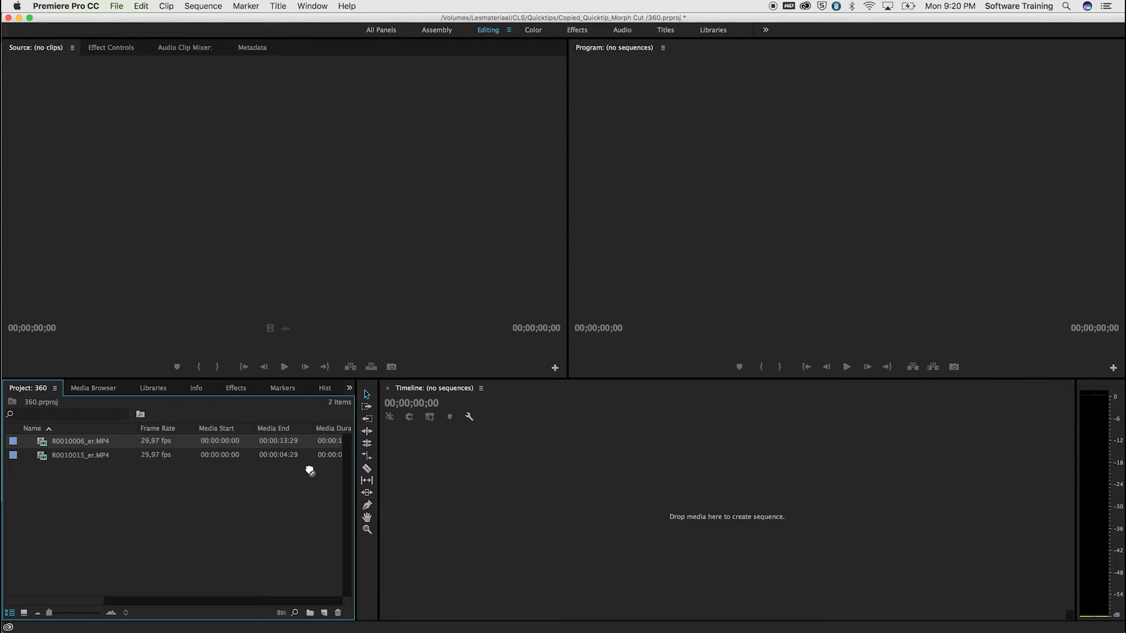
{"action": "mouse_move", "coordinate": [679, 503]}
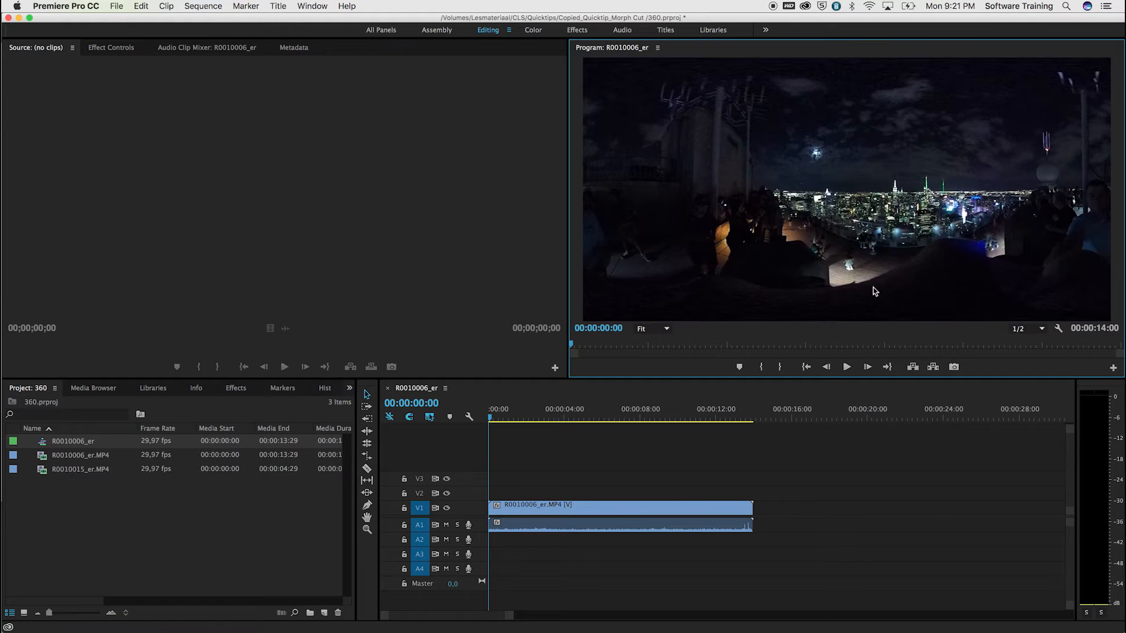
{"action": "mouse_move", "coordinate": [907, 237]}
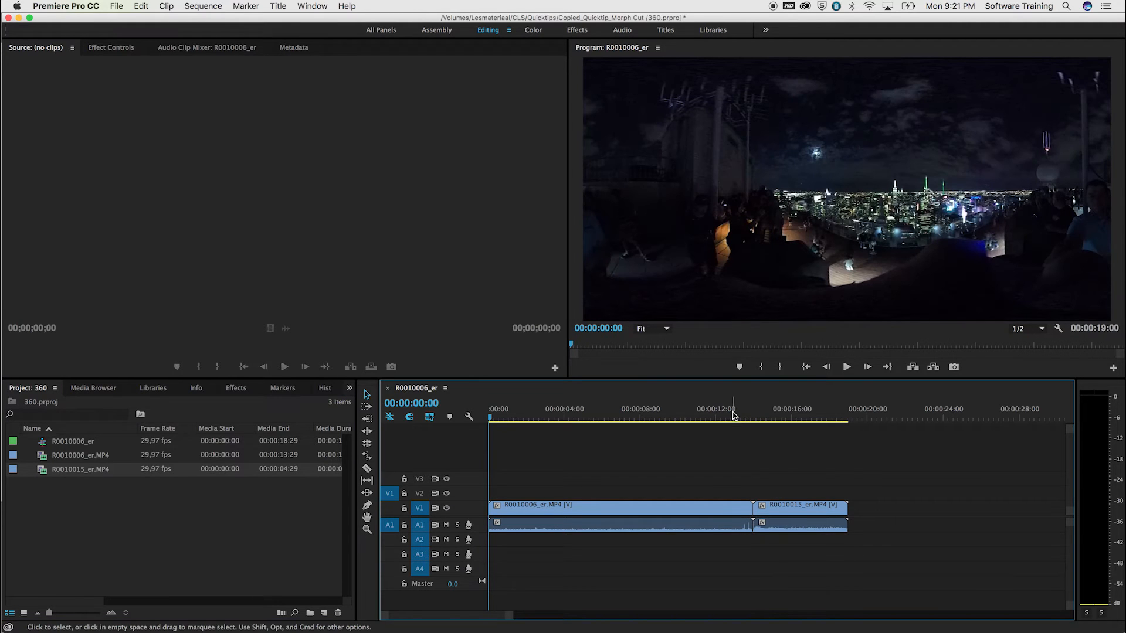
- Preview the R0010015_er clip at 16 seconds and the rooftop clip near 10 seconds
{"action": "left_click", "coordinate": [792, 409]}
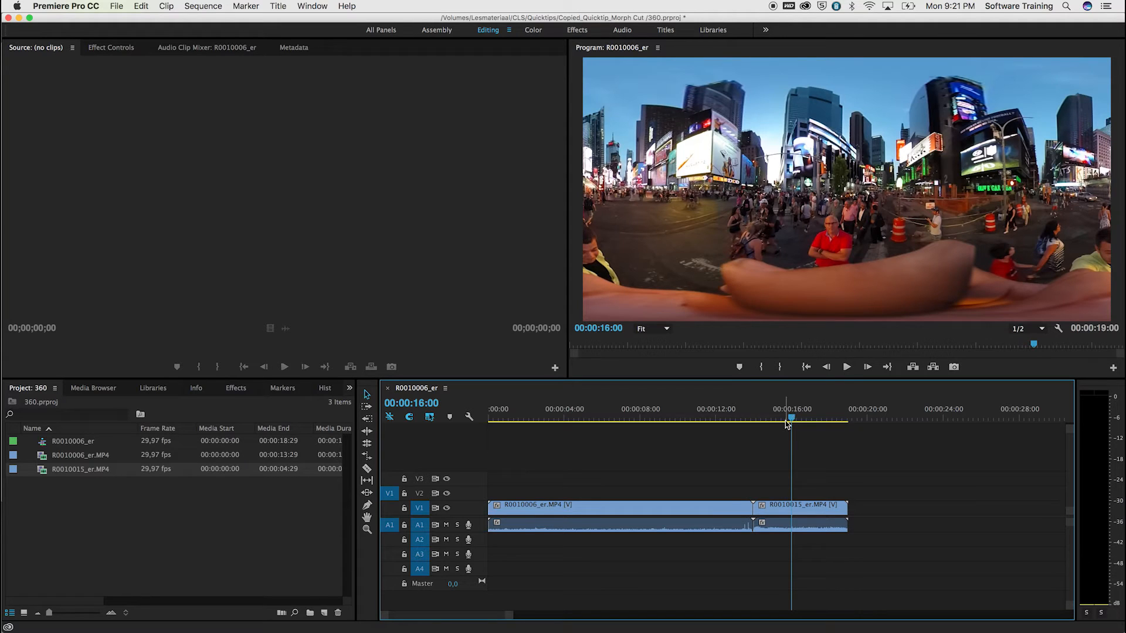
{"action": "left_click", "coordinate": [691, 418]}
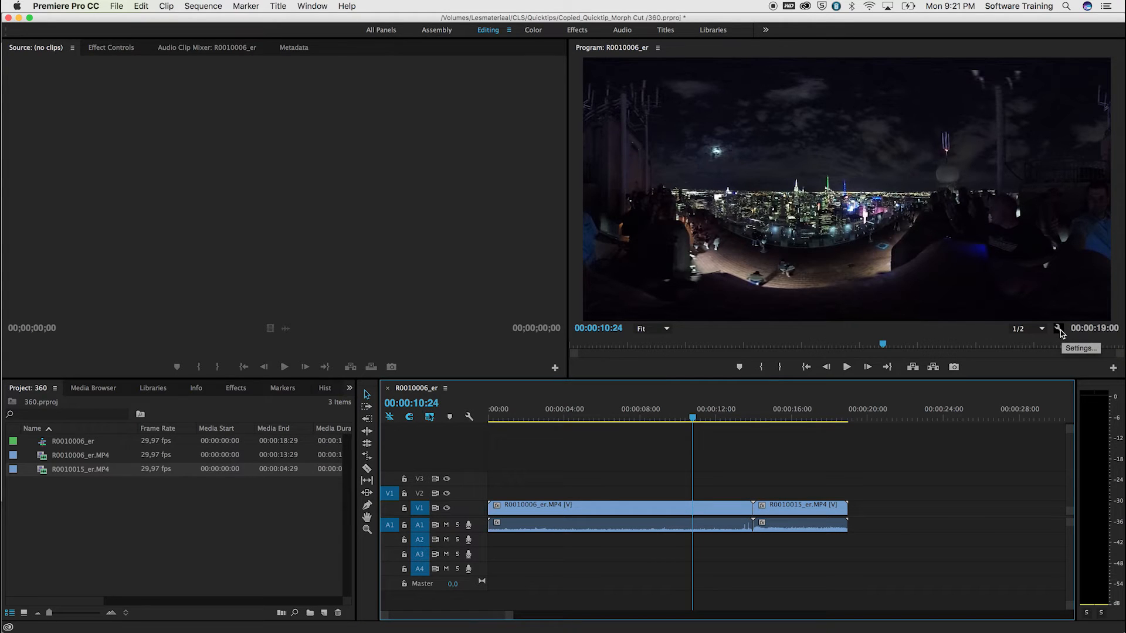
- Enable VR Video display in the Program Monitor and open its VR Video Settings
{"action": "left_click", "coordinate": [1058, 329]}
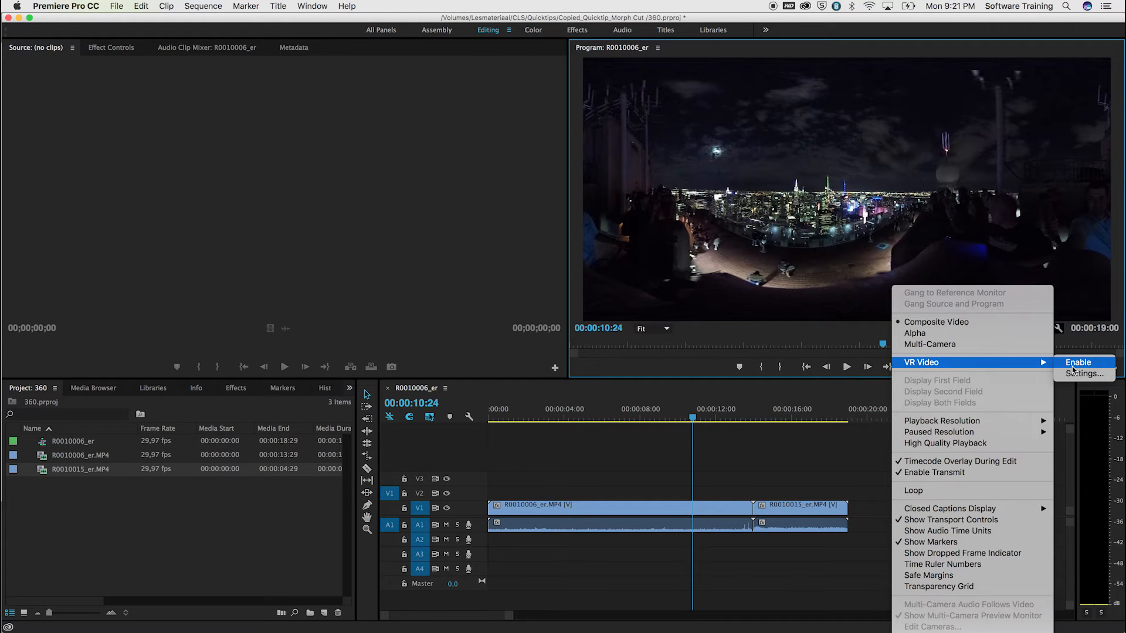
{"action": "left_click", "coordinate": [1077, 362]}
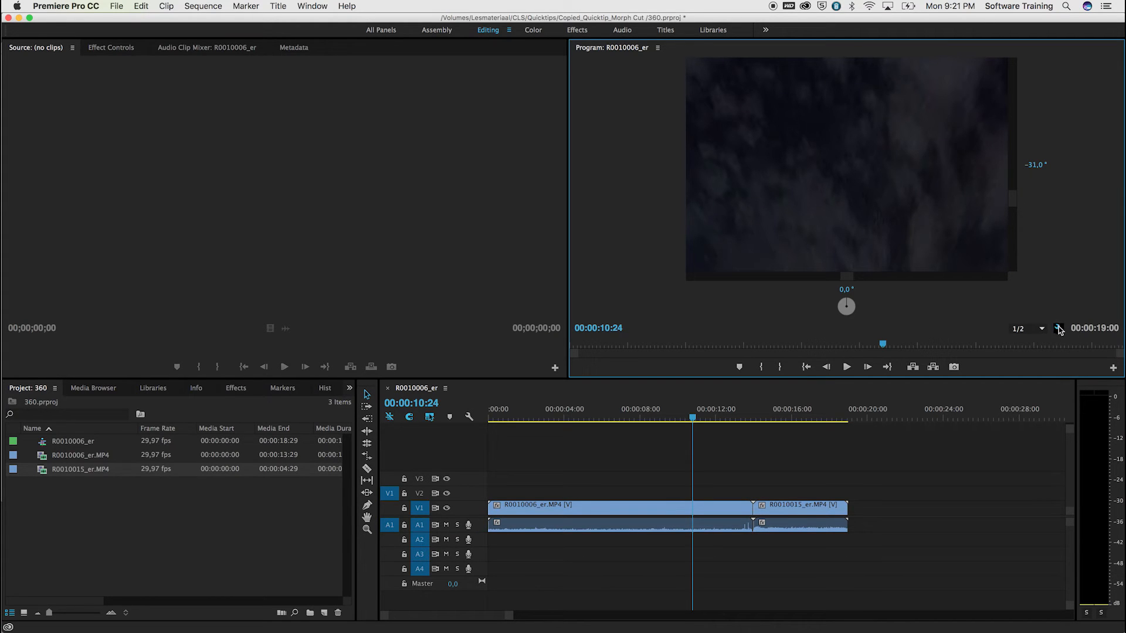
{"action": "left_click", "coordinate": [1057, 328]}
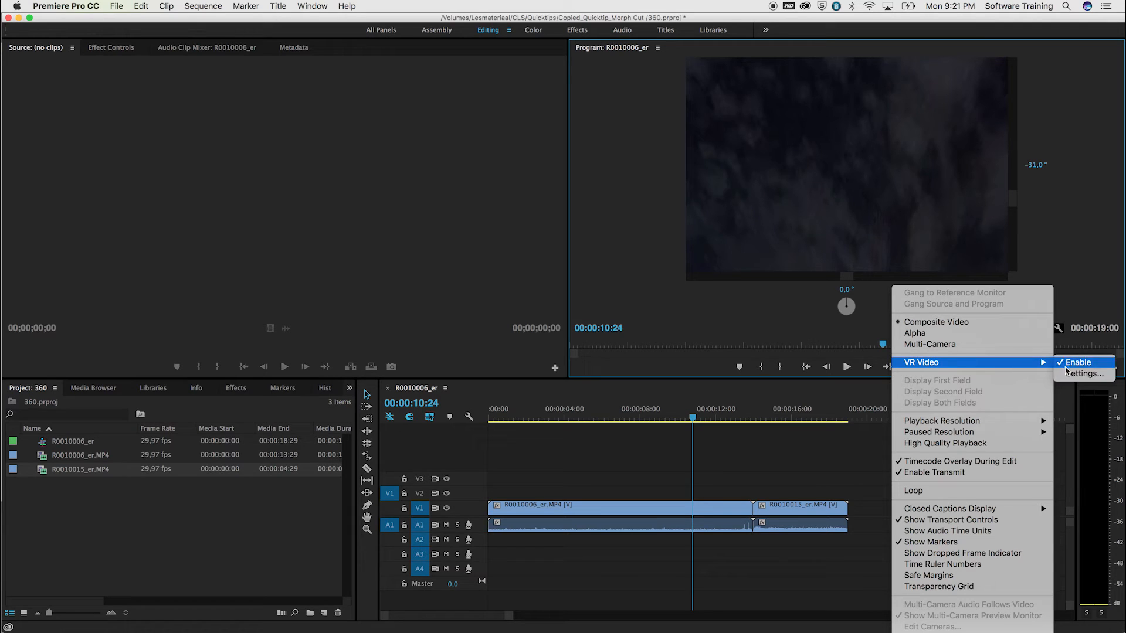
{"action": "left_click", "coordinate": [1083, 374]}
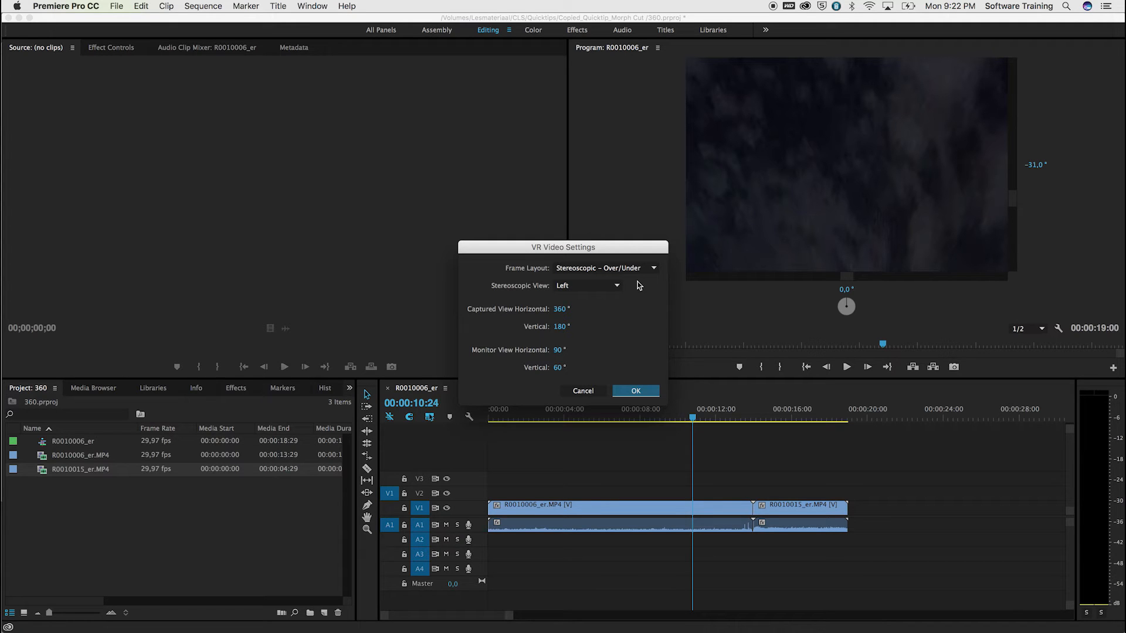
- Change the VR video frame layout to Monoscopic and confirm the settings
{"action": "left_click", "coordinate": [605, 268]}
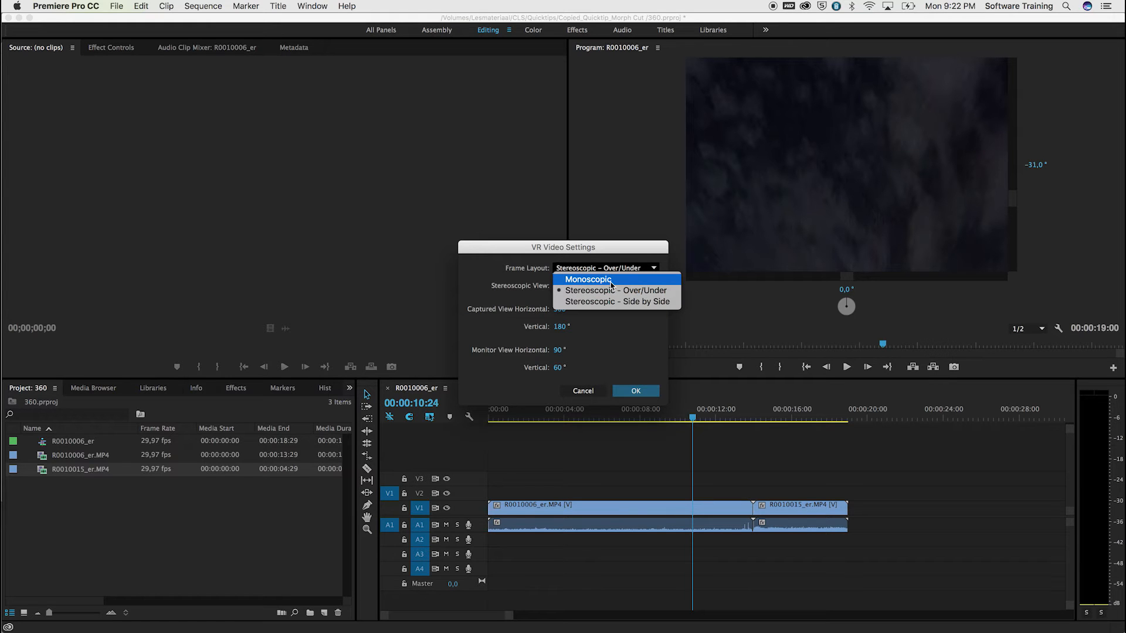
{"action": "left_click", "coordinate": [587, 279]}
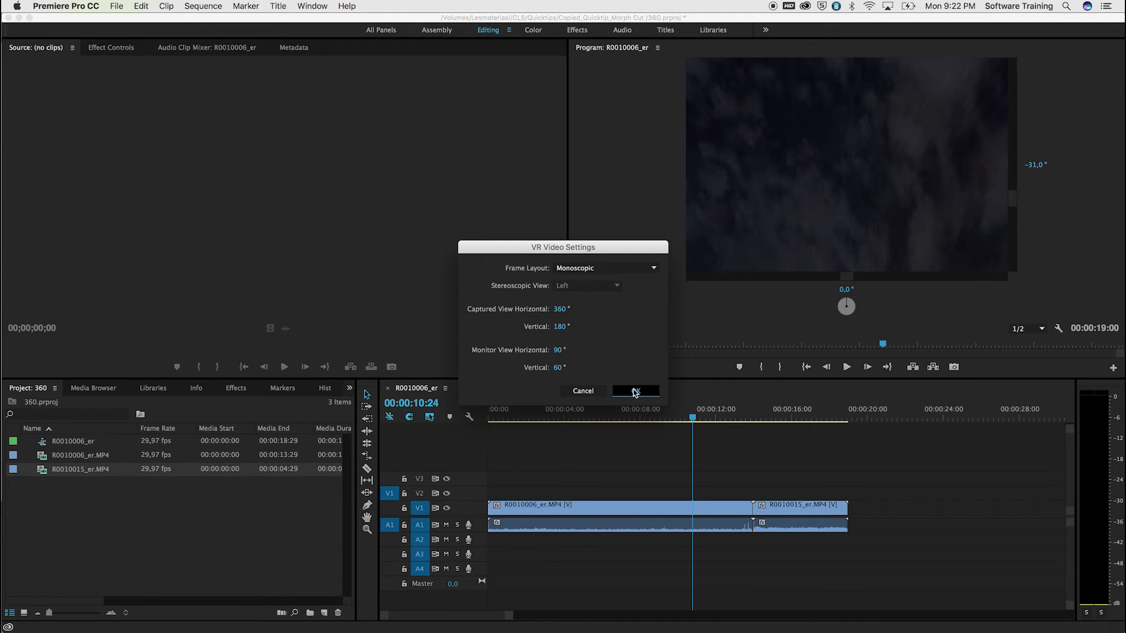
{"action": "left_click", "coordinate": [633, 391]}
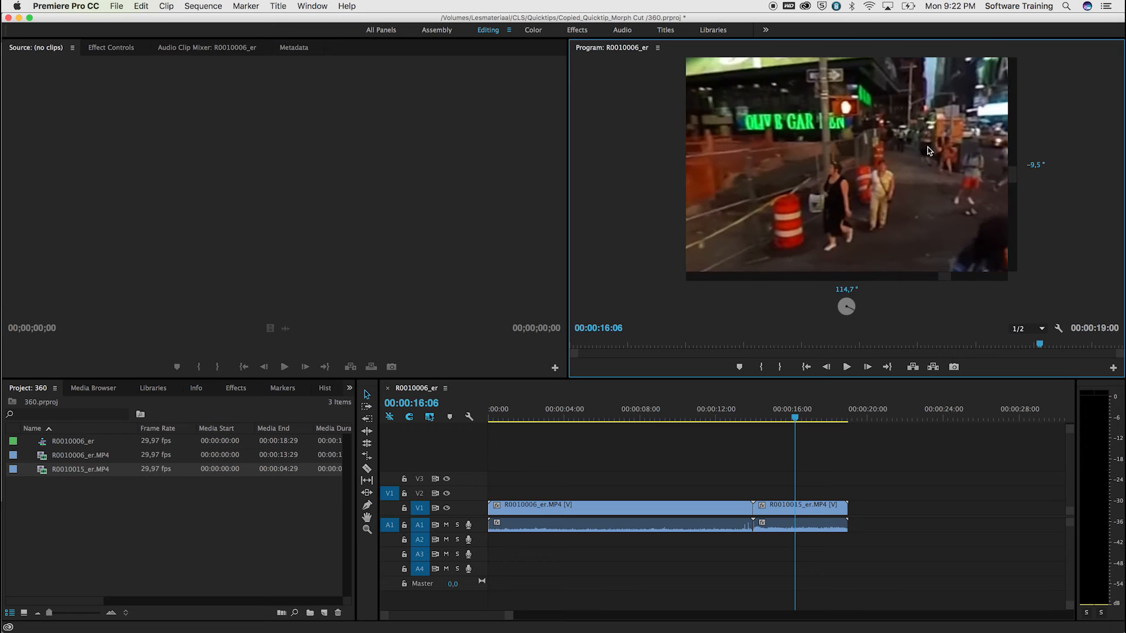
{"action": "mouse_move", "coordinate": [540, 365]}
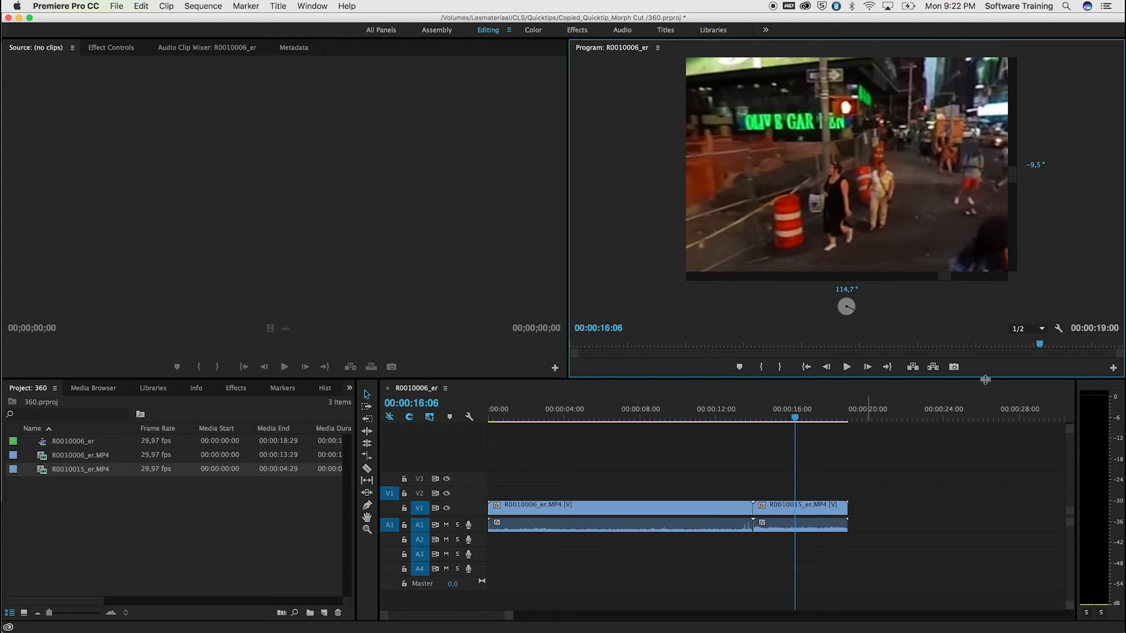
{"action": "mouse_move", "coordinate": [1112, 367]}
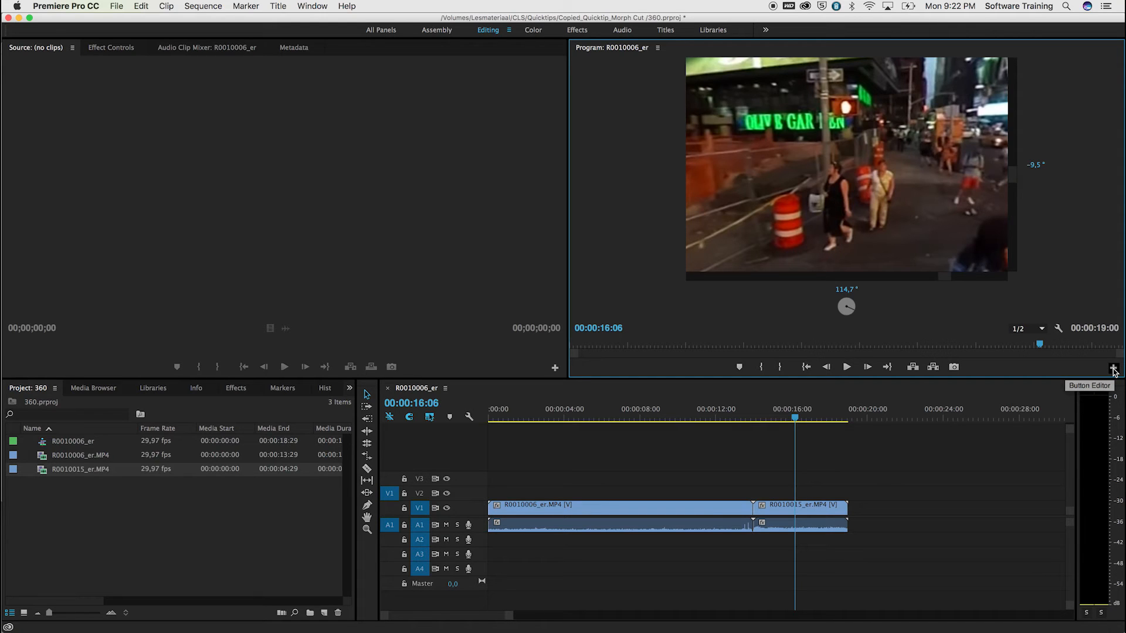
- Add the Toggle VR Video Display button to the Program Monitor transport bar
{"action": "left_click", "coordinate": [1112, 367]}
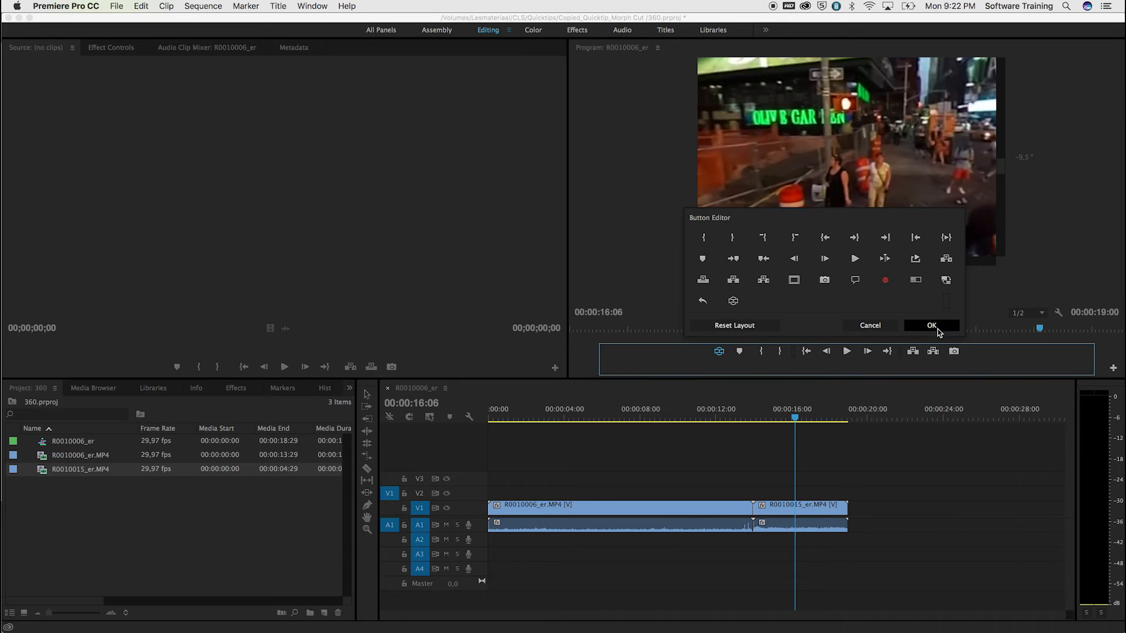
{"action": "left_click", "coordinate": [931, 326]}
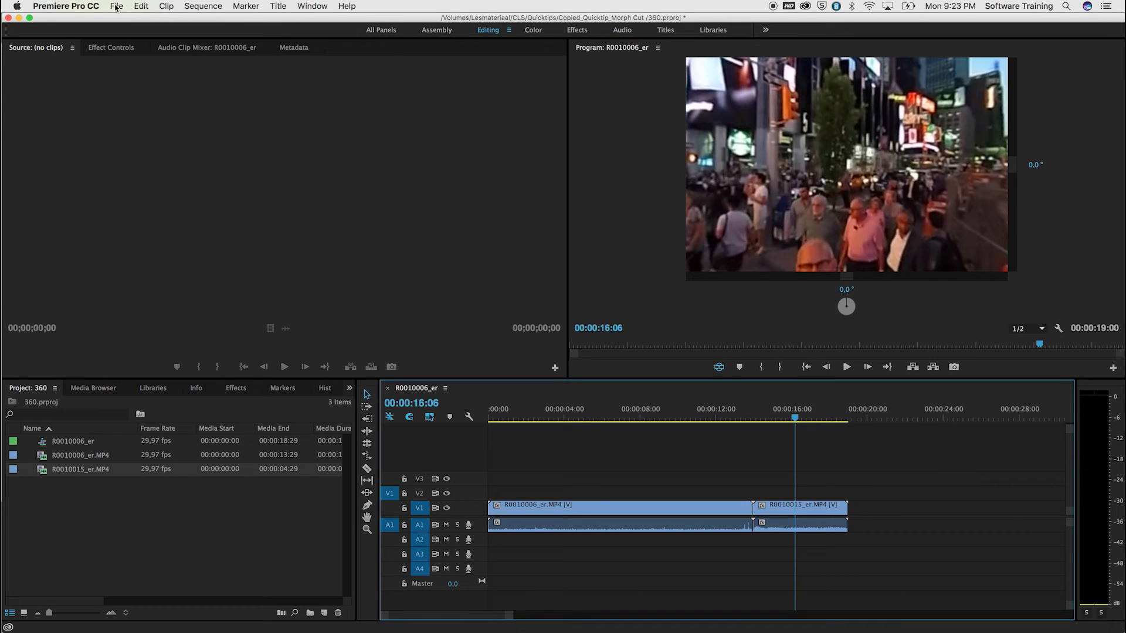
{"action": "left_click", "coordinate": [116, 6]}
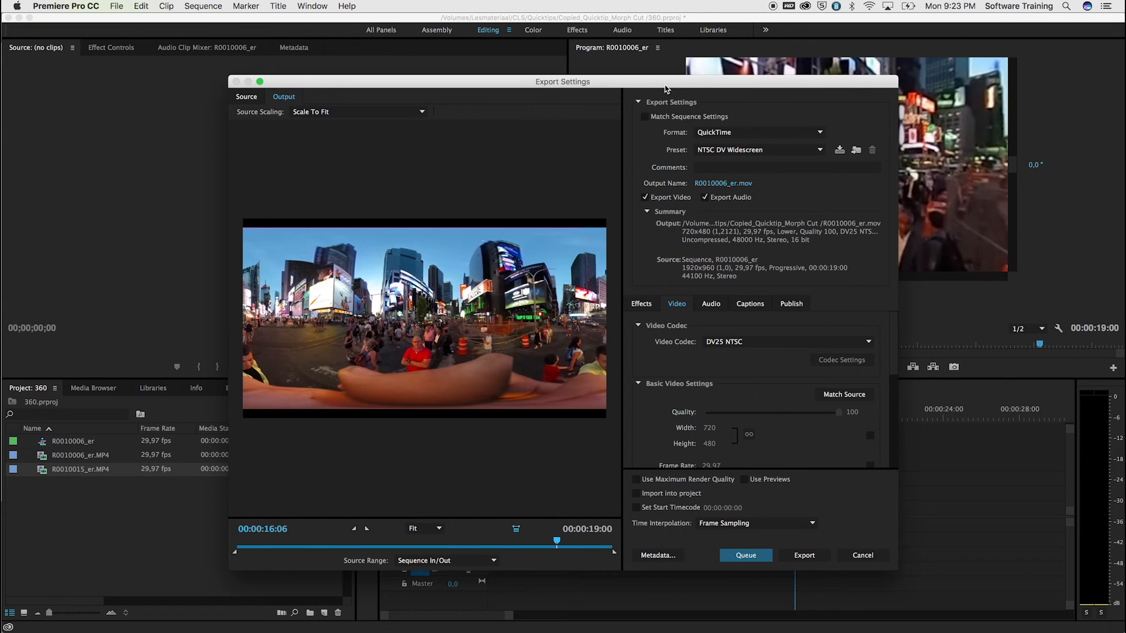
- Export the sequence as H.264 with Video is VR ticked, as R0010006_er360.mp4
{"action": "left_click", "coordinate": [758, 132]}
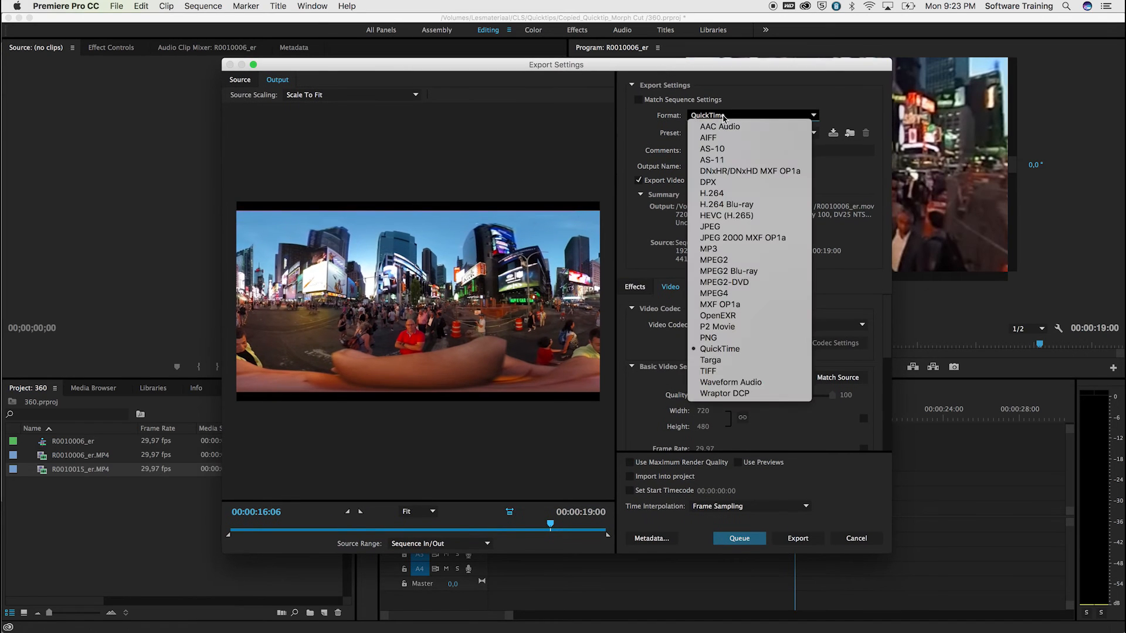
{"action": "mouse_move", "coordinate": [711, 193]}
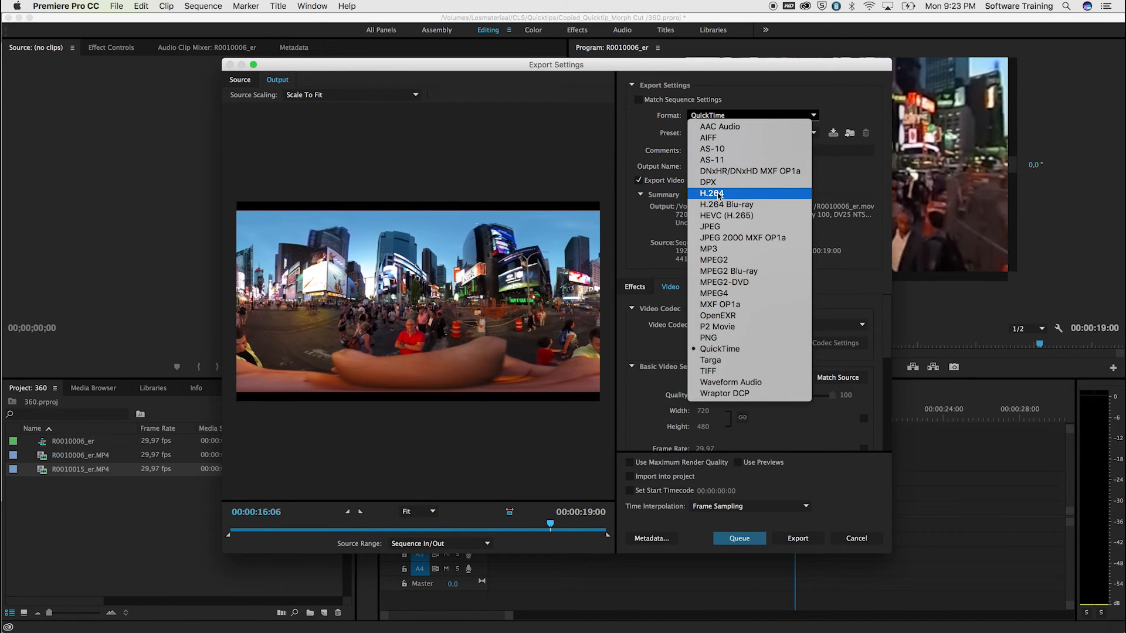
{"action": "left_click", "coordinate": [711, 193]}
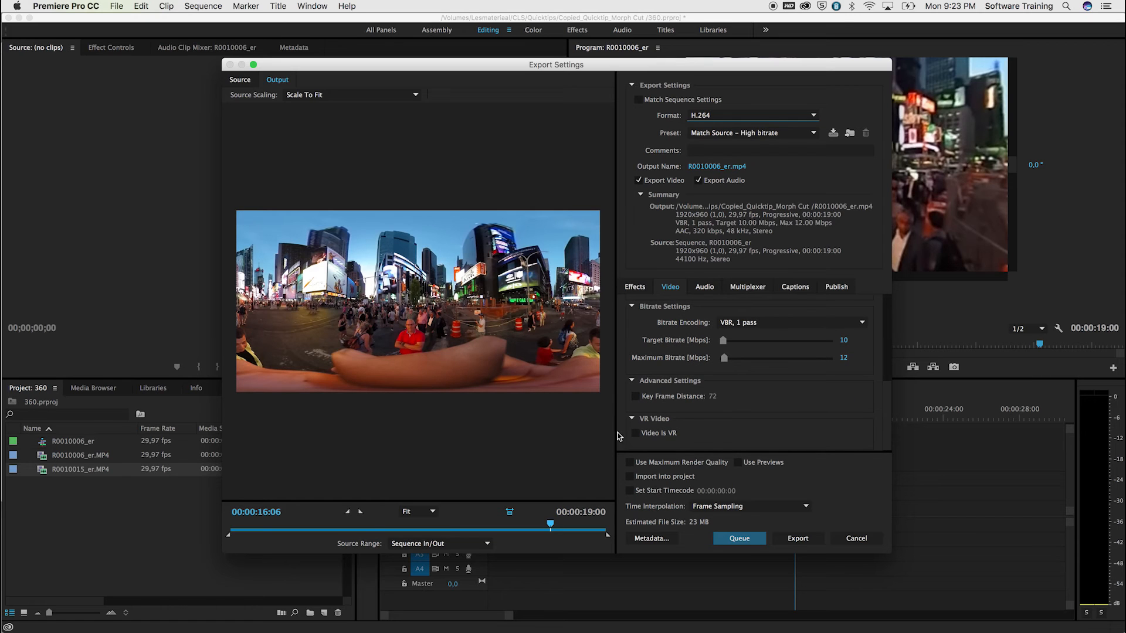
{"action": "left_click", "coordinate": [635, 433]}
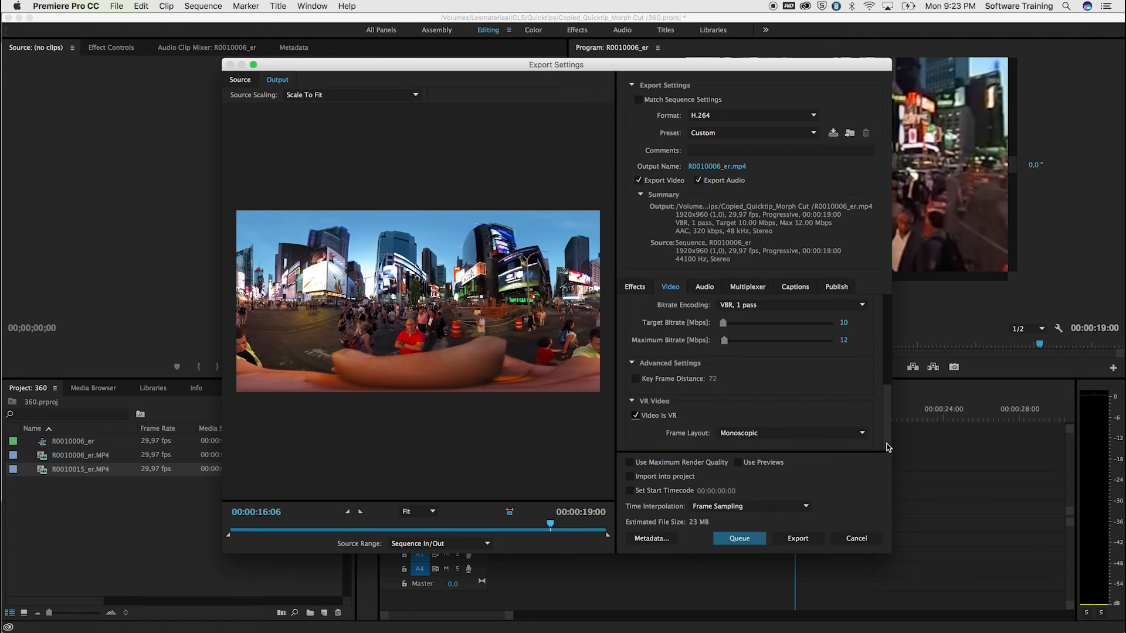
{"action": "mouse_move", "coordinate": [750, 432]}
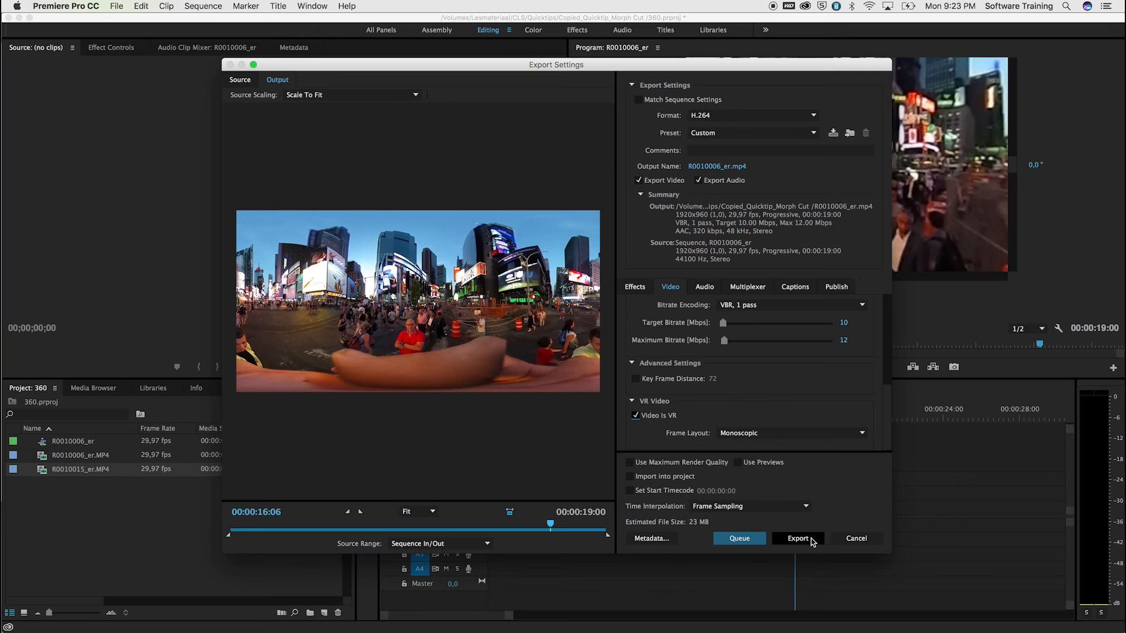
{"action": "left_click", "coordinate": [796, 538]}
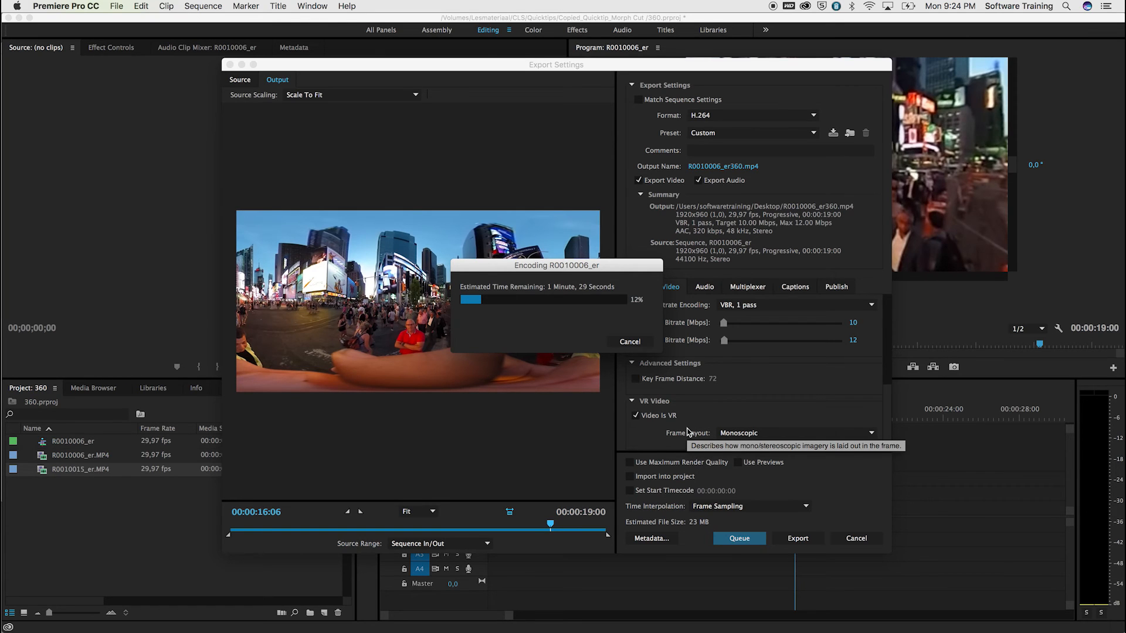
{"action": "mouse_move", "coordinate": [641, 426]}
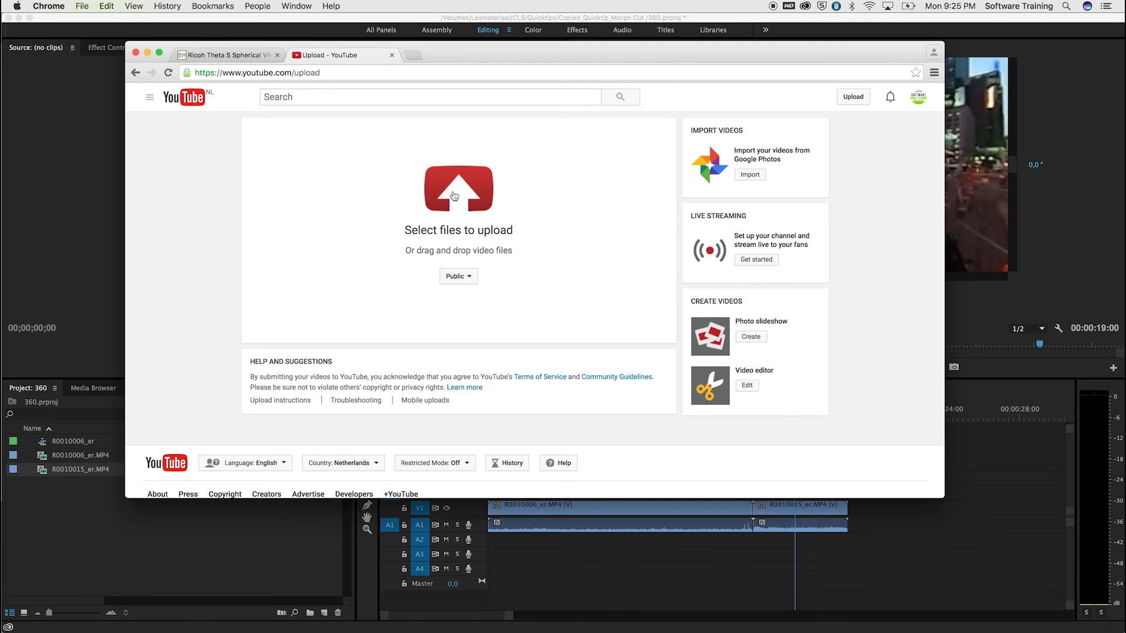
{"action": "mouse_move", "coordinate": [489, 234]}
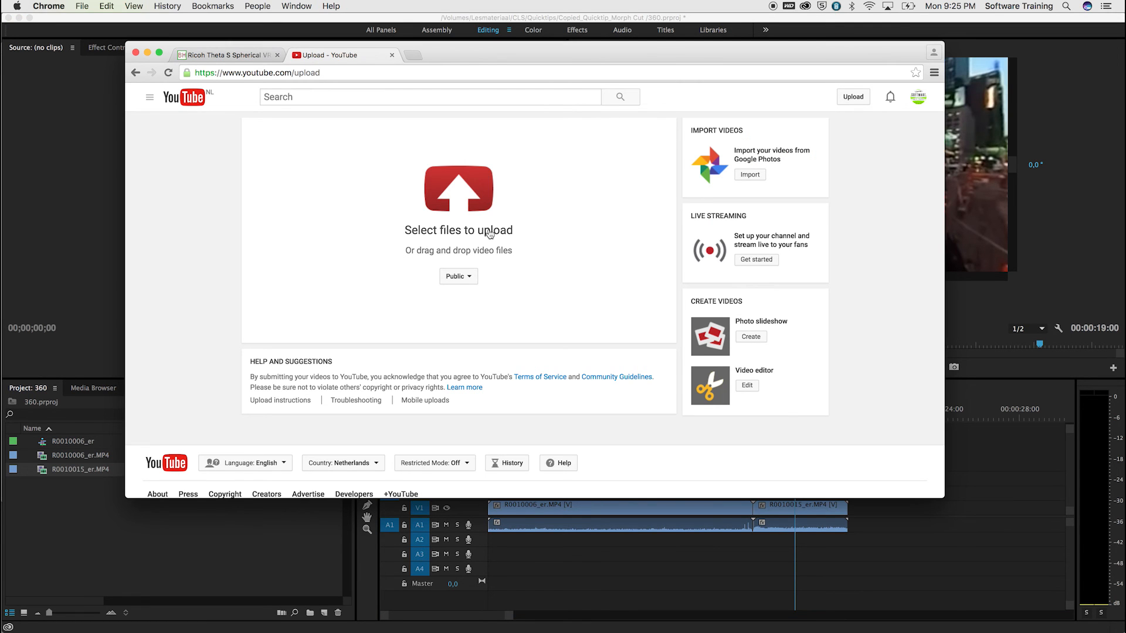
- Select R0010006_er360.mp4 from the Desktop for YouTube upload
{"action": "left_click", "coordinate": [457, 230]}
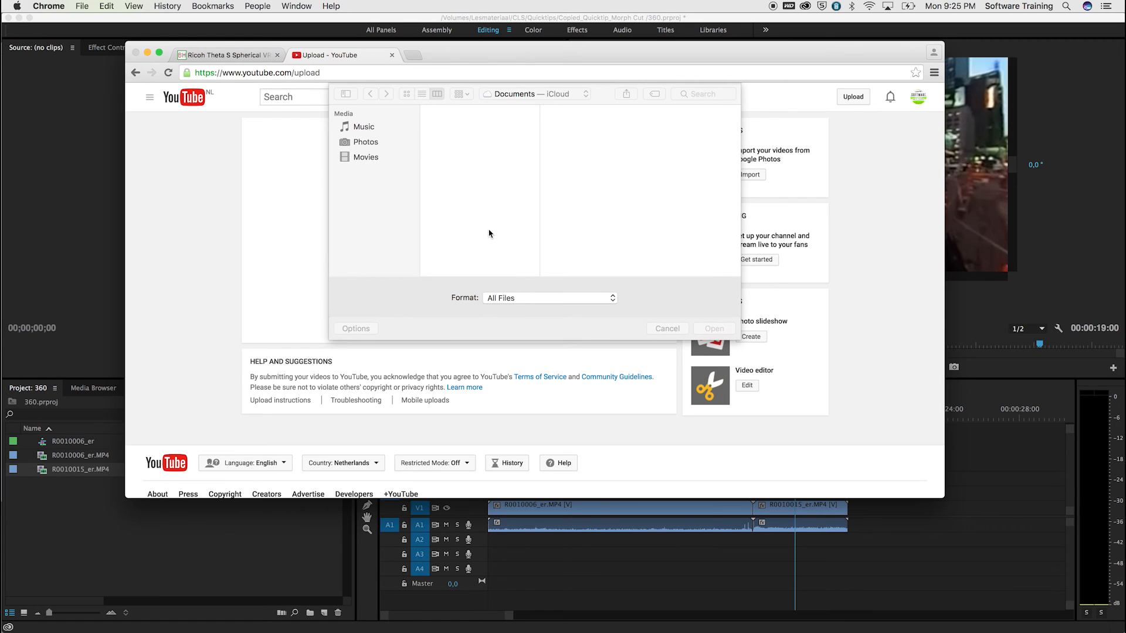
{"action": "left_click", "coordinate": [367, 156]}
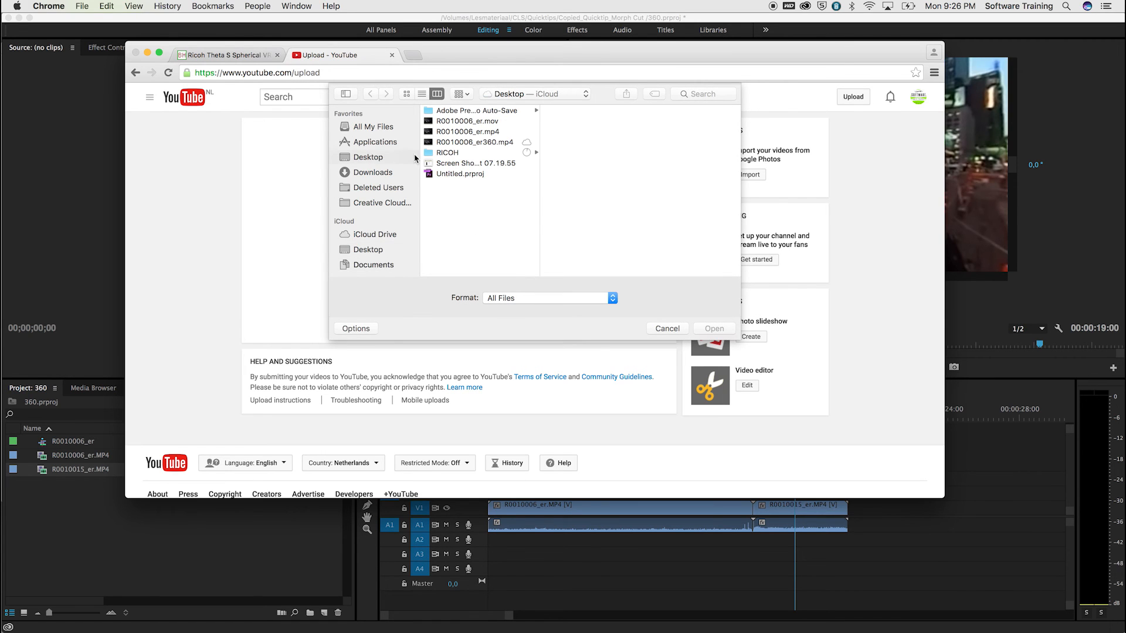
{"action": "left_click", "coordinate": [475, 141]}
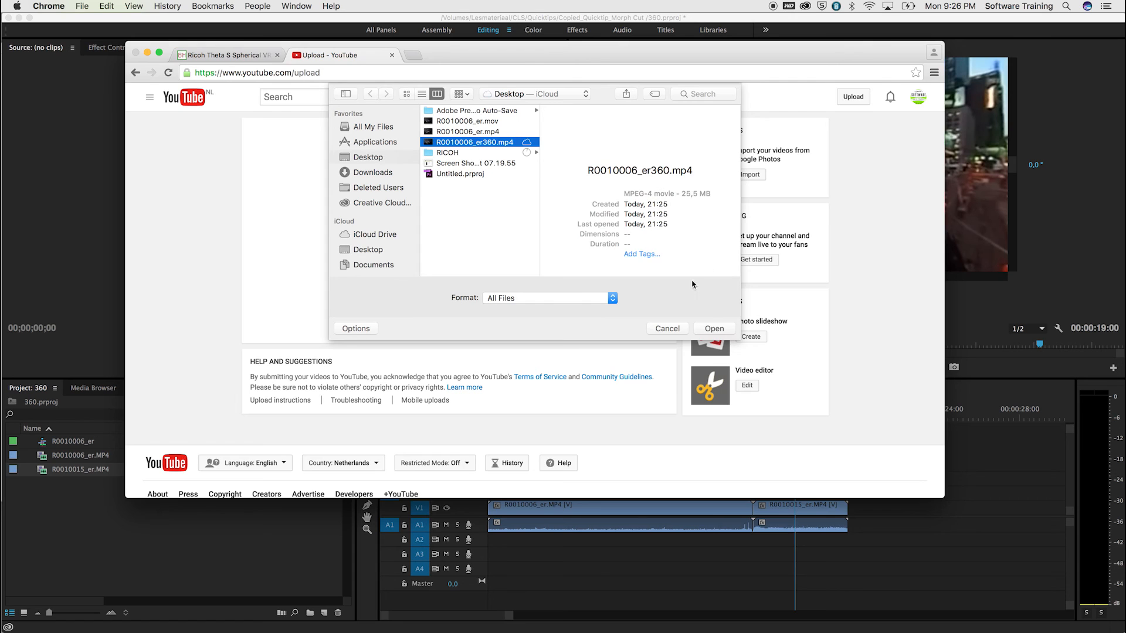
{"action": "left_click", "coordinate": [665, 328]}
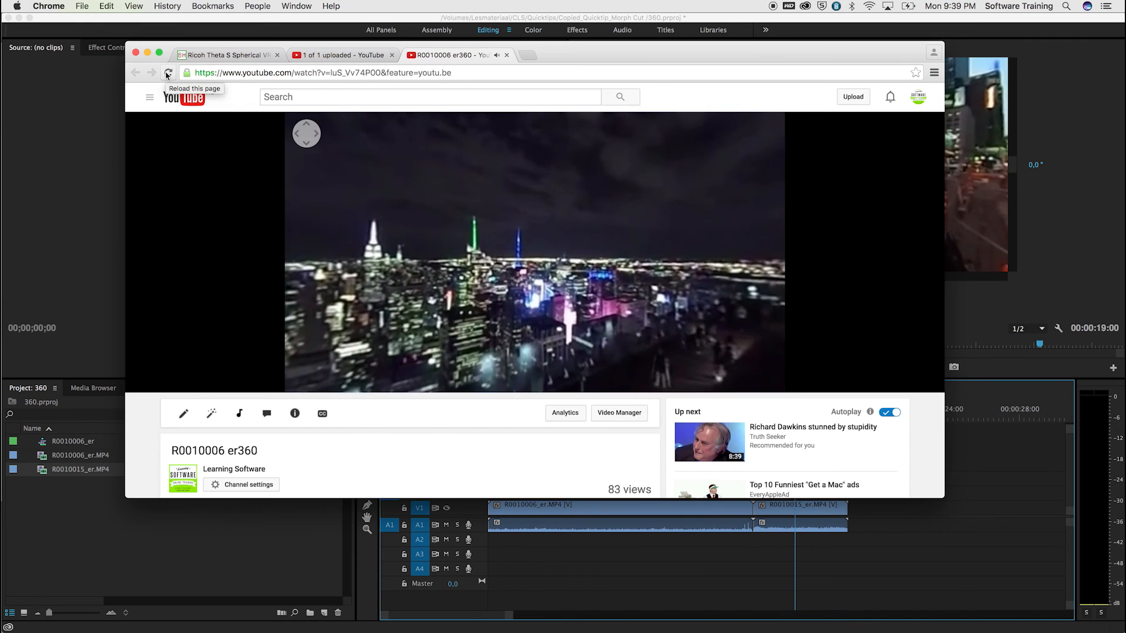
- Reload the R0010006 er360 watch page twice and play the 360 video
{"action": "left_click", "coordinate": [168, 73]}
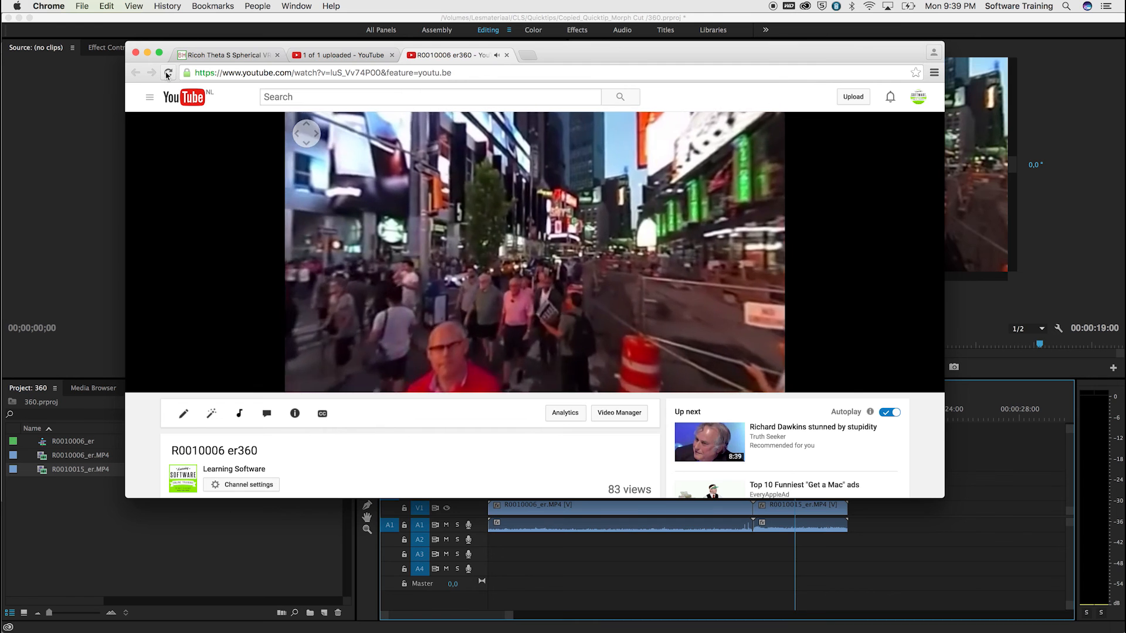
{"action": "mouse_move", "coordinate": [168, 72]}
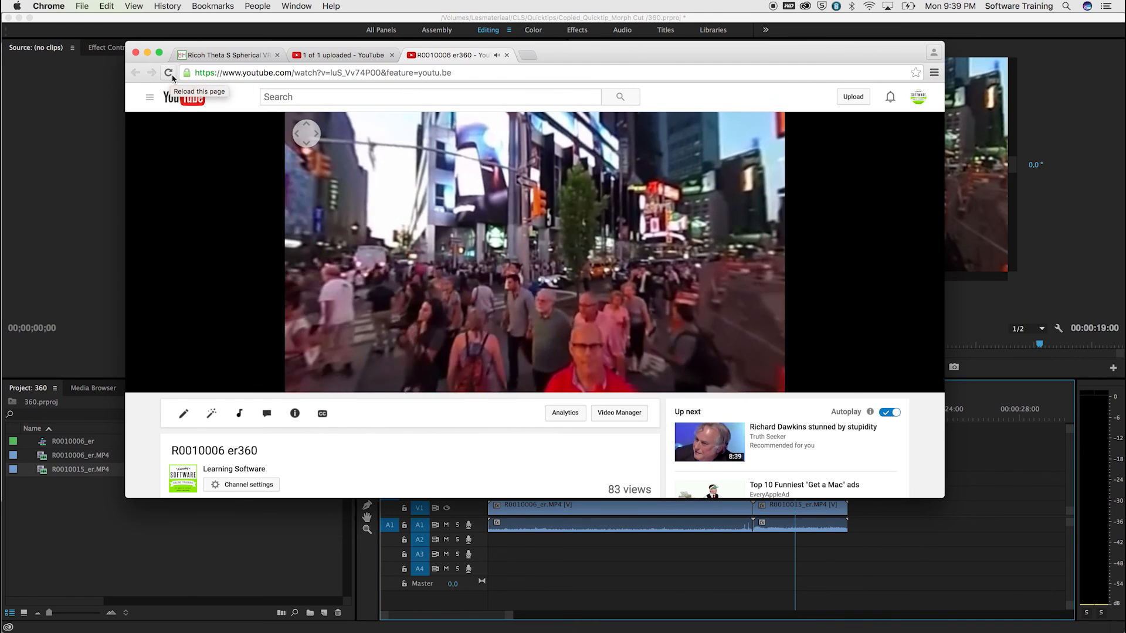
{"action": "left_click", "coordinate": [169, 72]}
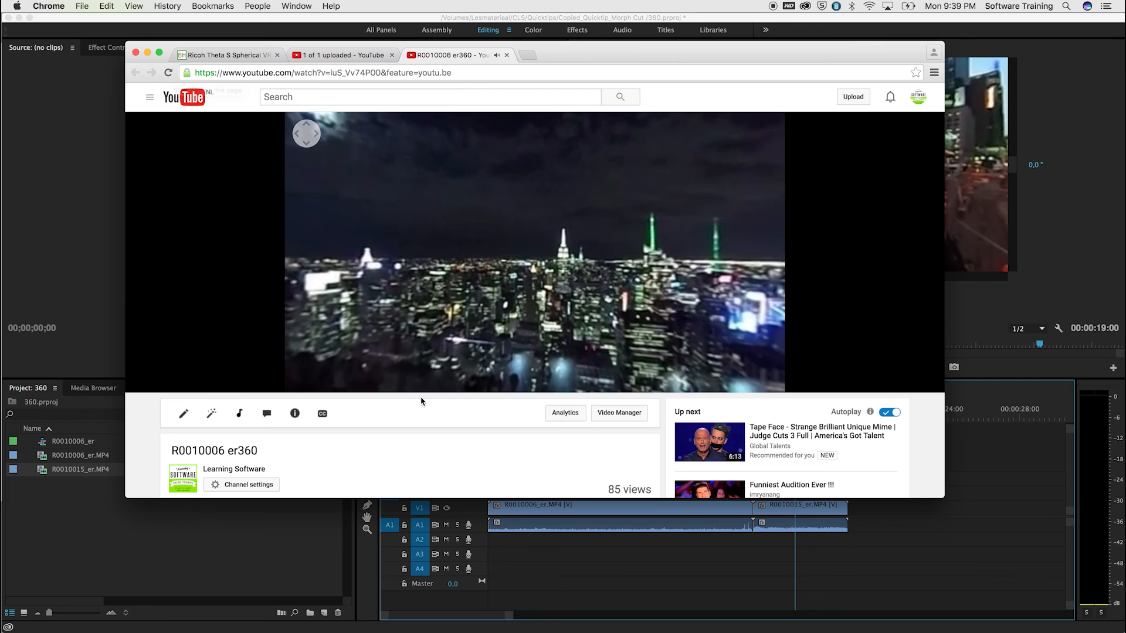
{"action": "left_click", "coordinate": [533, 255]}
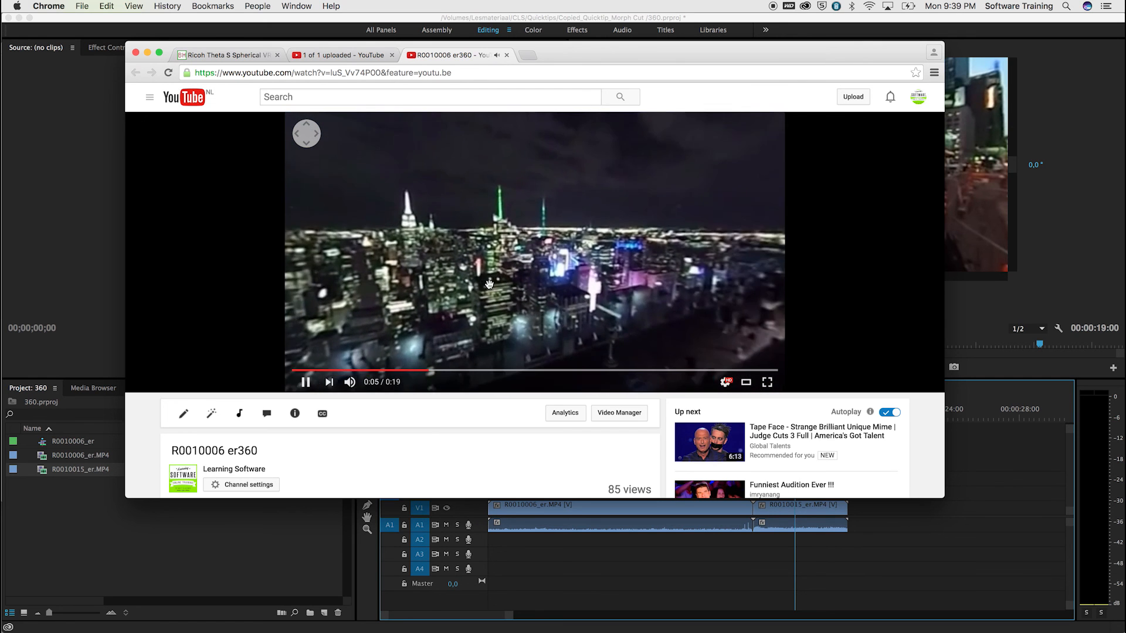